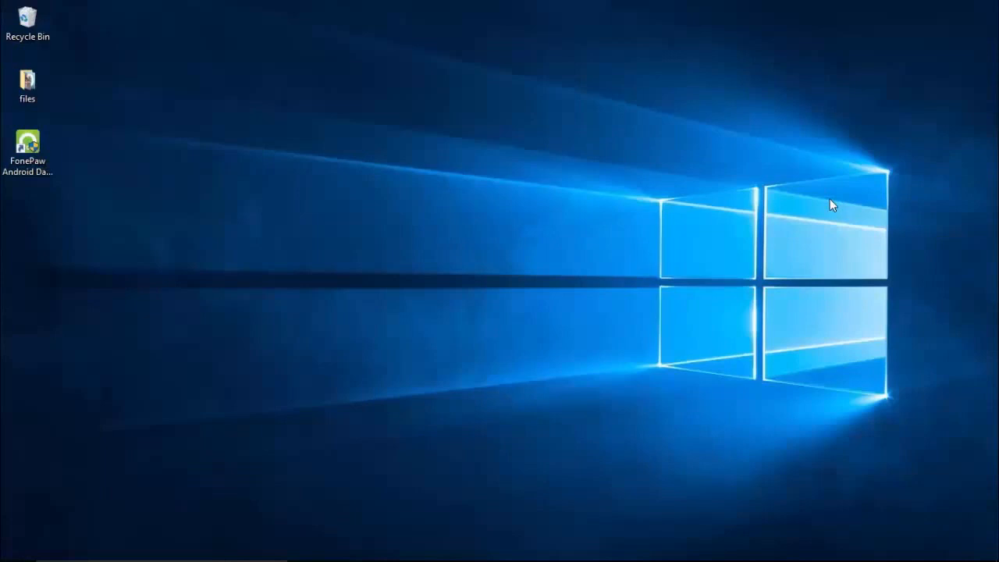
Launch FonePaw Android Data Recovery from its desktop icon.
{"action": "double_click", "coordinate": [28, 141]}
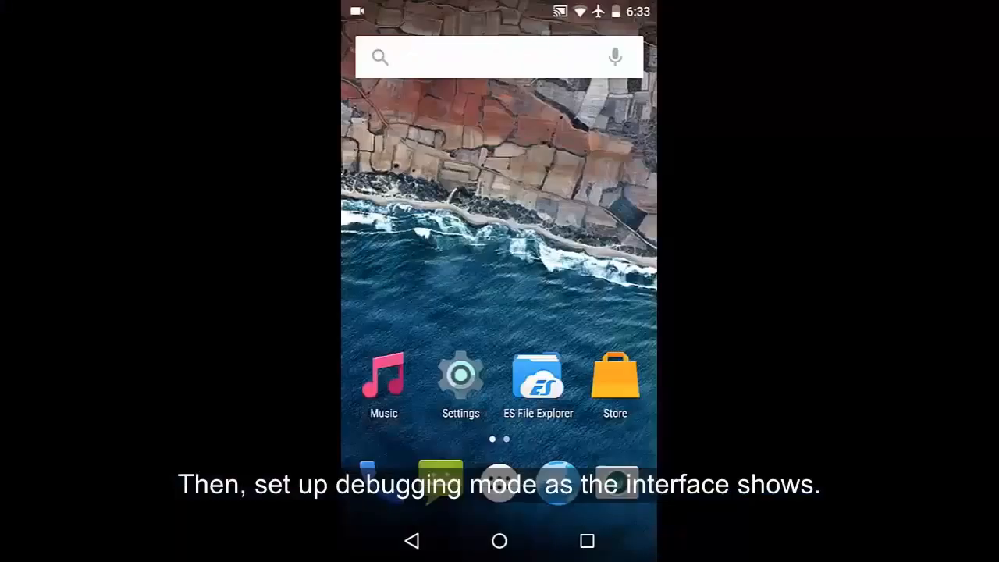
Enable Developer options on the phone and allow USB debugging for the computer connection.
{"action": "left_click", "coordinate": [460, 375]}
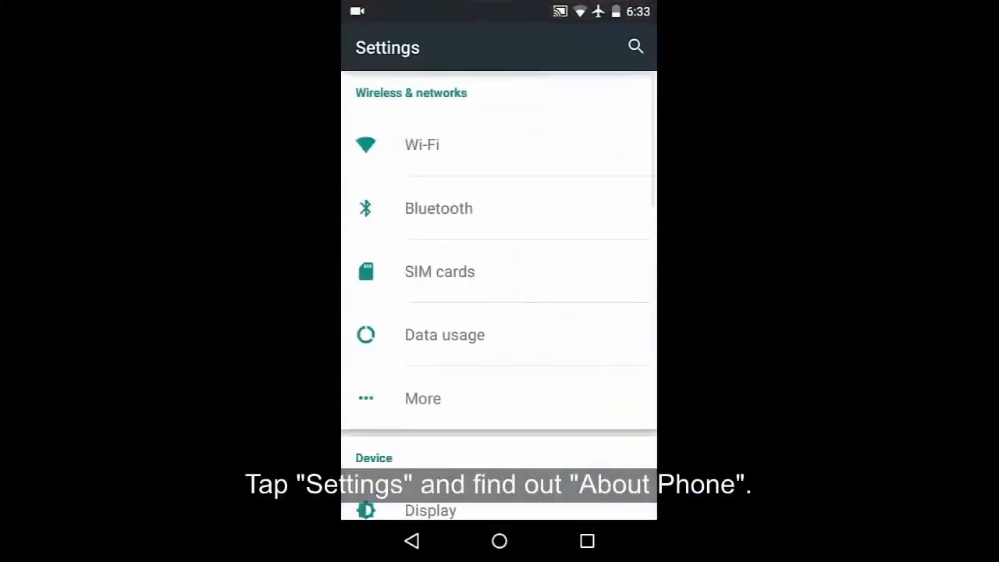
{"action": "scroll", "scroll_direction": "down", "scroll_amount": 3}
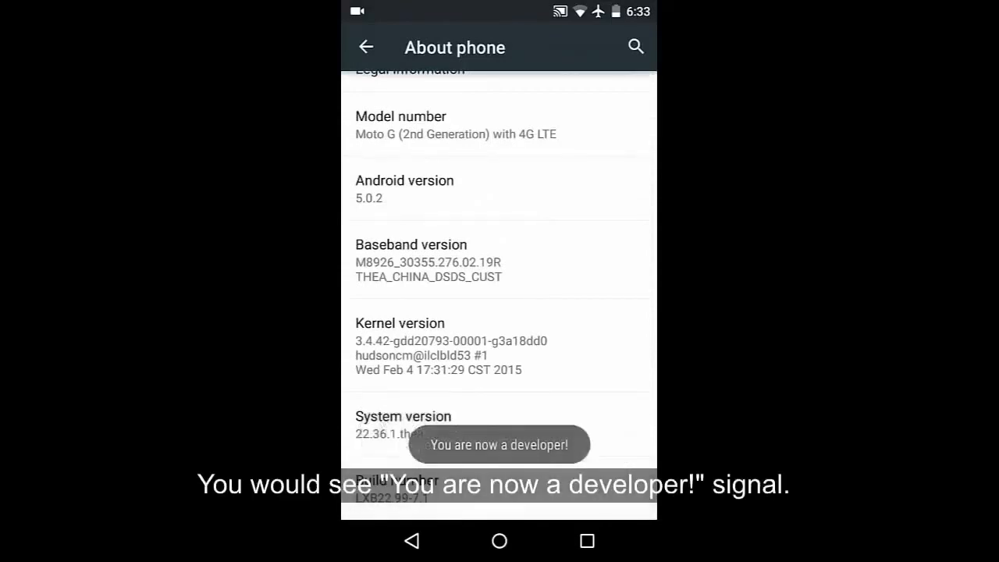
{"action": "left_click", "coordinate": [366, 47]}
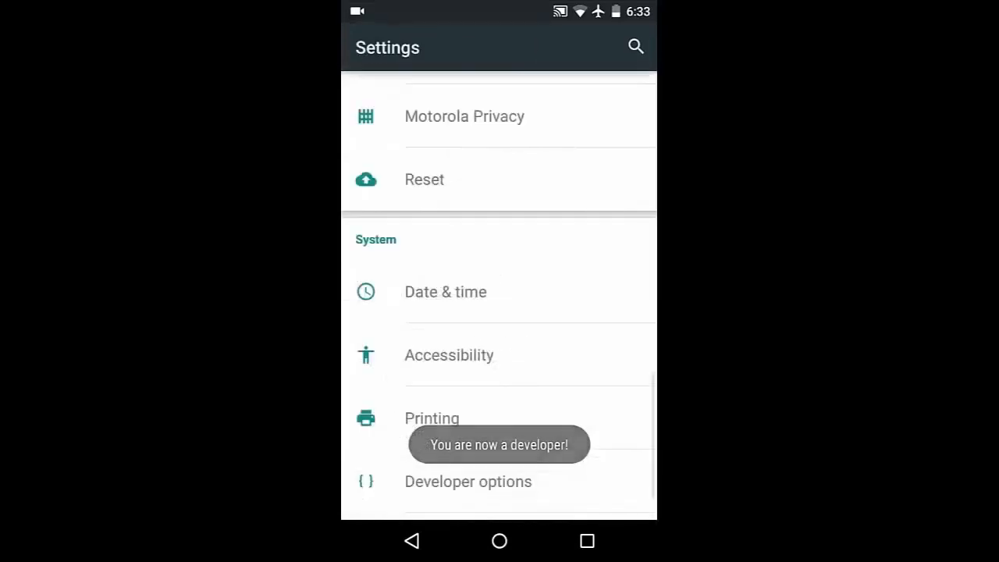
{"action": "left_click", "coordinate": [468, 481]}
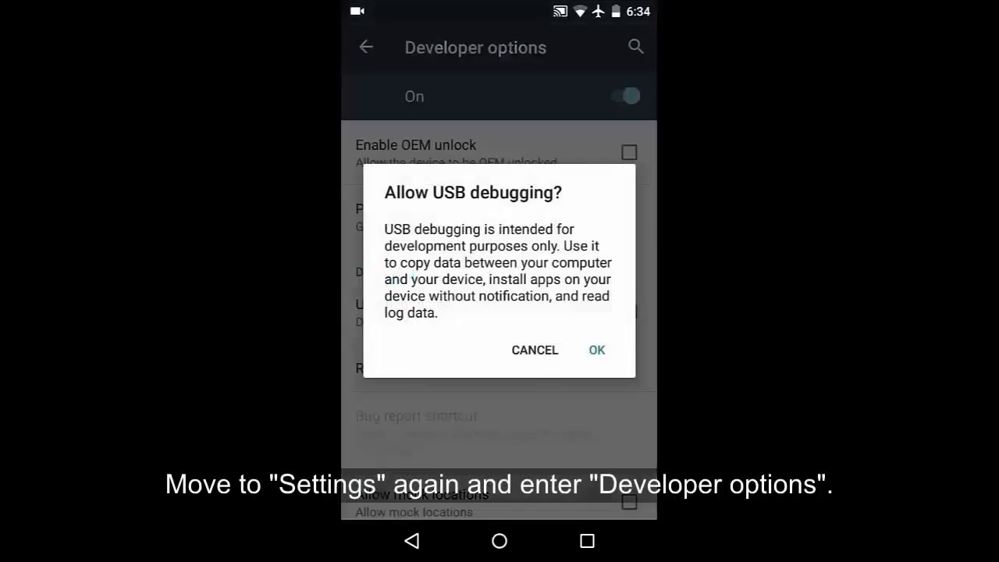
{"action": "left_click", "coordinate": [596, 349]}
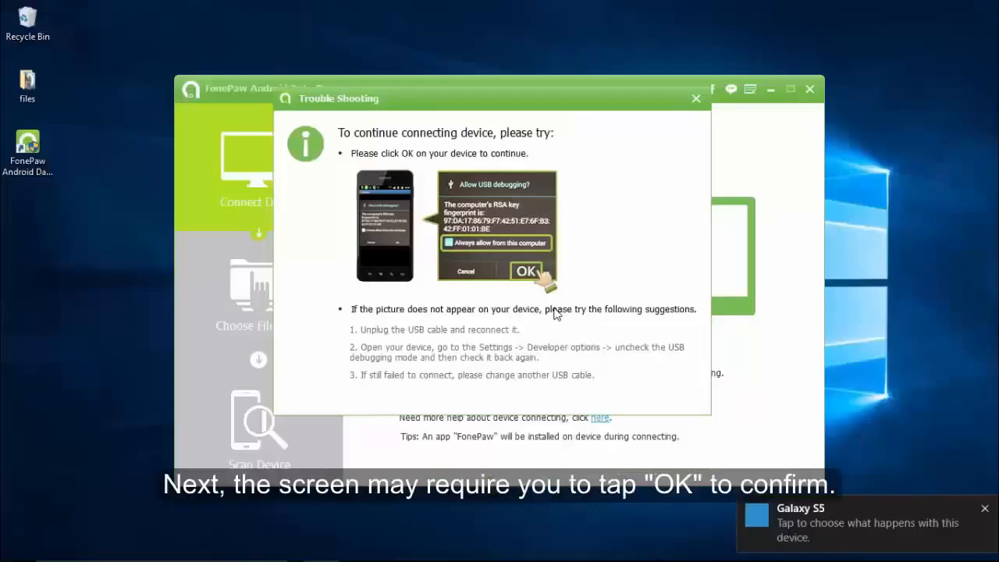
Dismiss the Trouble Shooting guide and start scanning with all file types checked.
{"action": "left_click", "coordinate": [695, 96]}
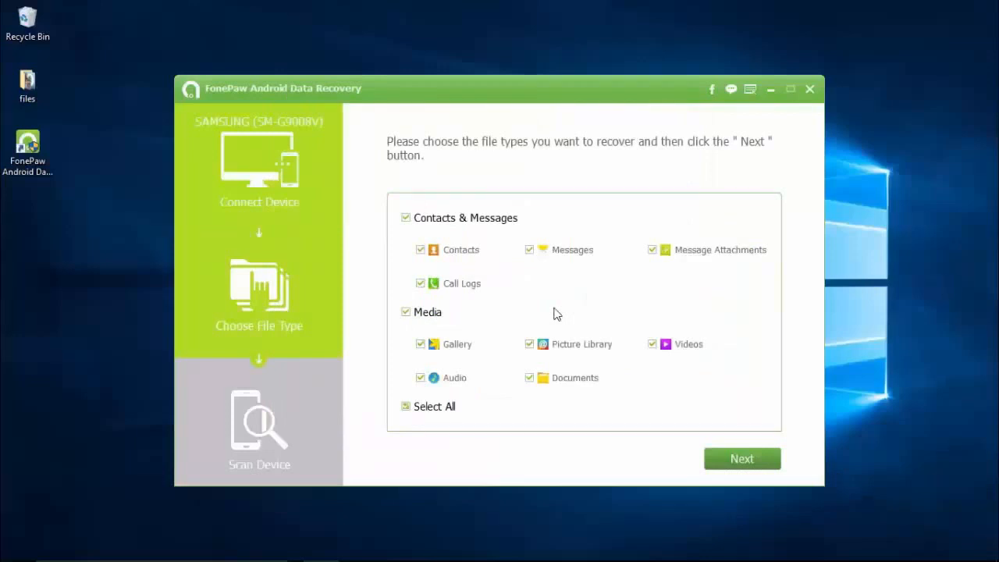
{"action": "left_click", "coordinate": [740, 459]}
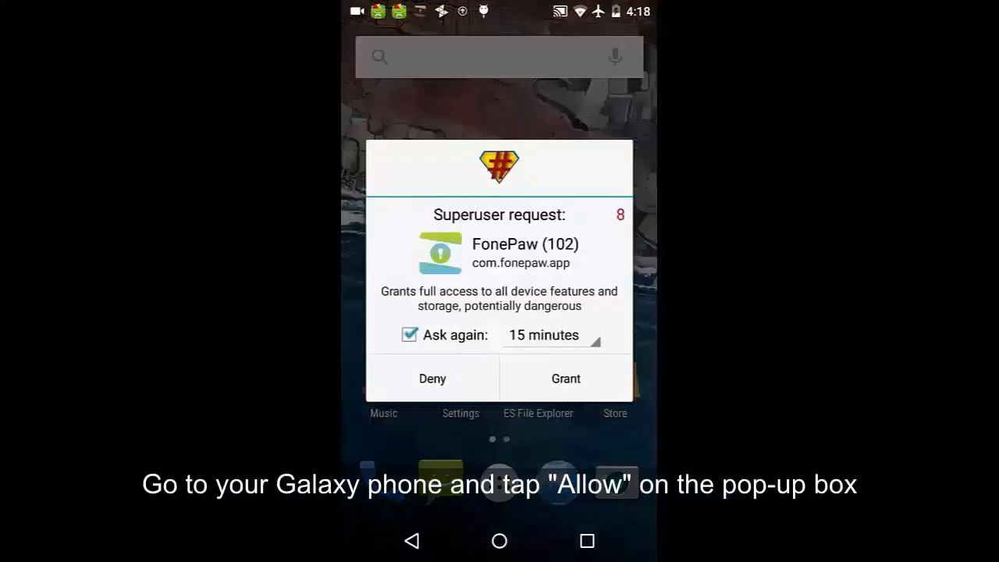
Grant FonePaw superuser access in the SuperSU request pop-up.
{"action": "left_click", "coordinate": [565, 379]}
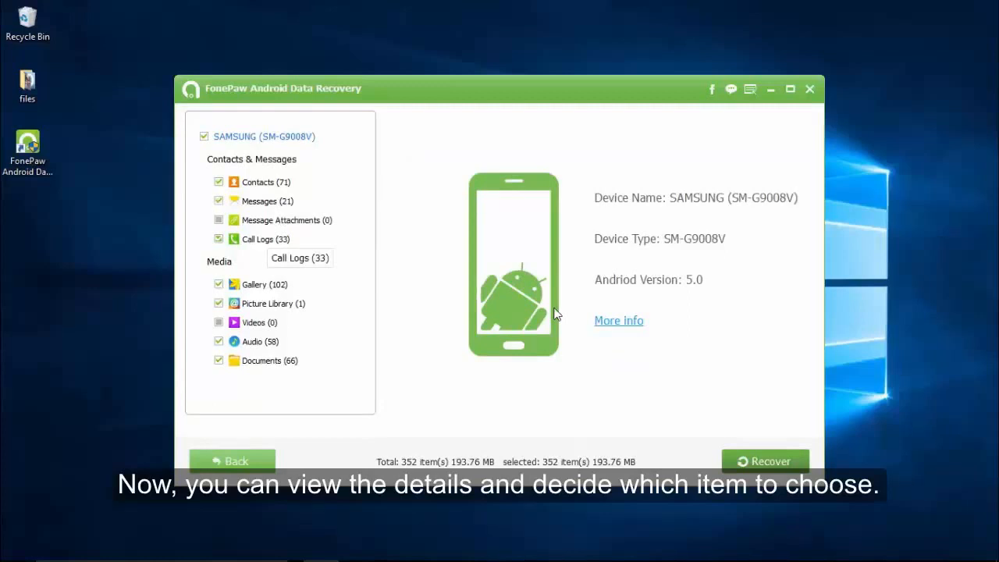
Browse the found Gallery photo thumbnails and recover them to the computer.
{"action": "left_click", "coordinate": [264, 284]}
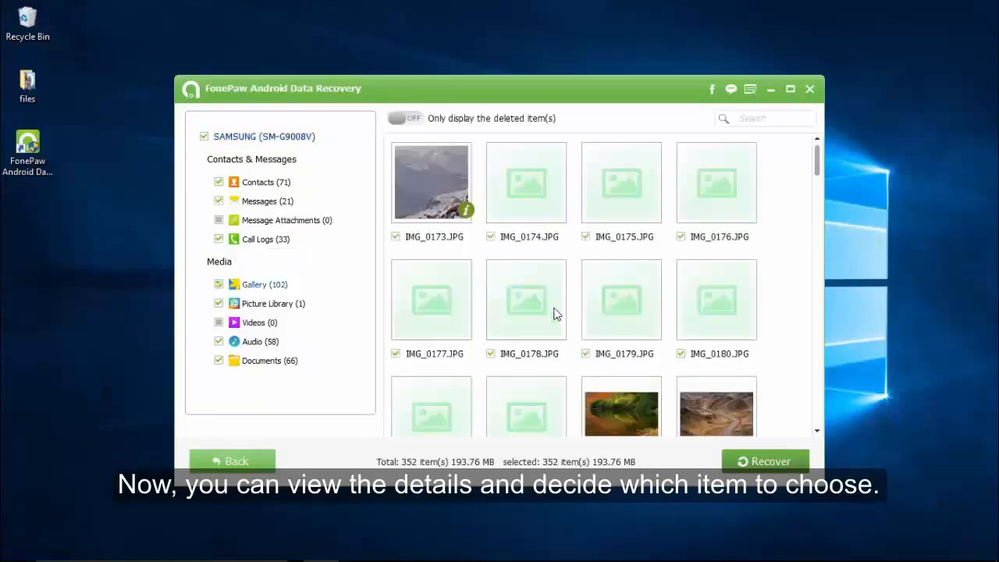
{"action": "left_click", "coordinate": [255, 284]}
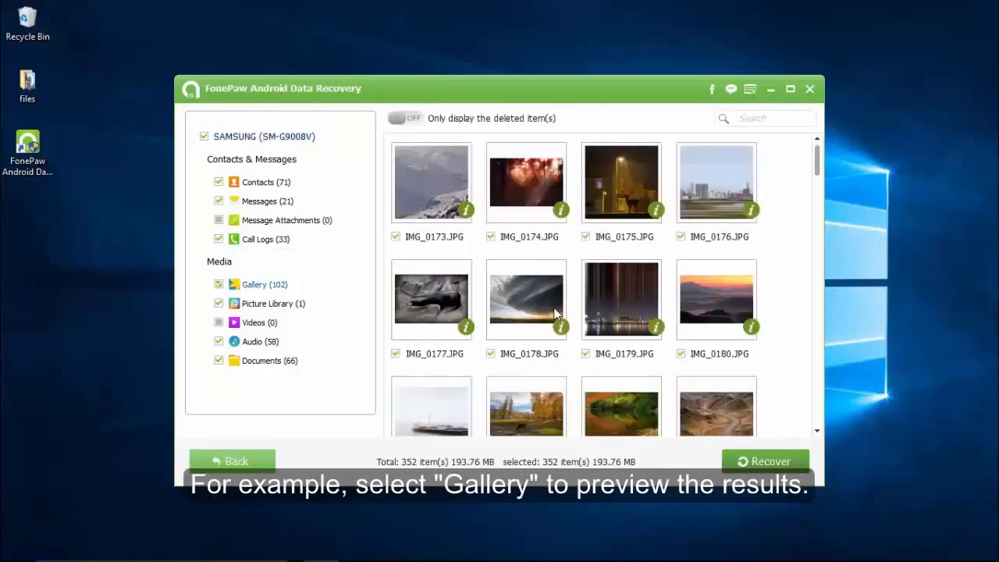
{"action": "scroll", "scroll_direction": "down", "scroll_amount": 3}
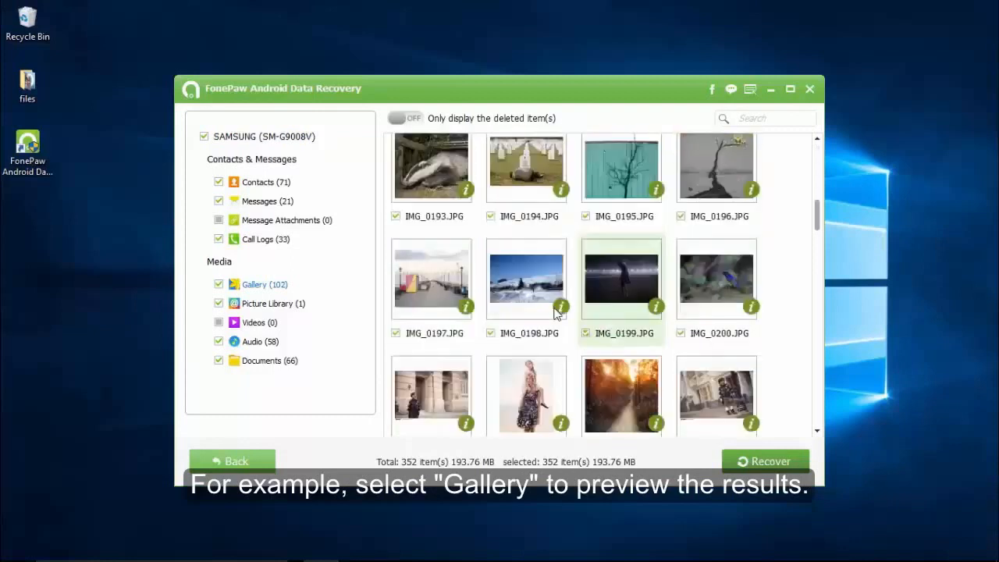
{"action": "scroll", "scroll_direction": "down", "scroll_amount": 3}
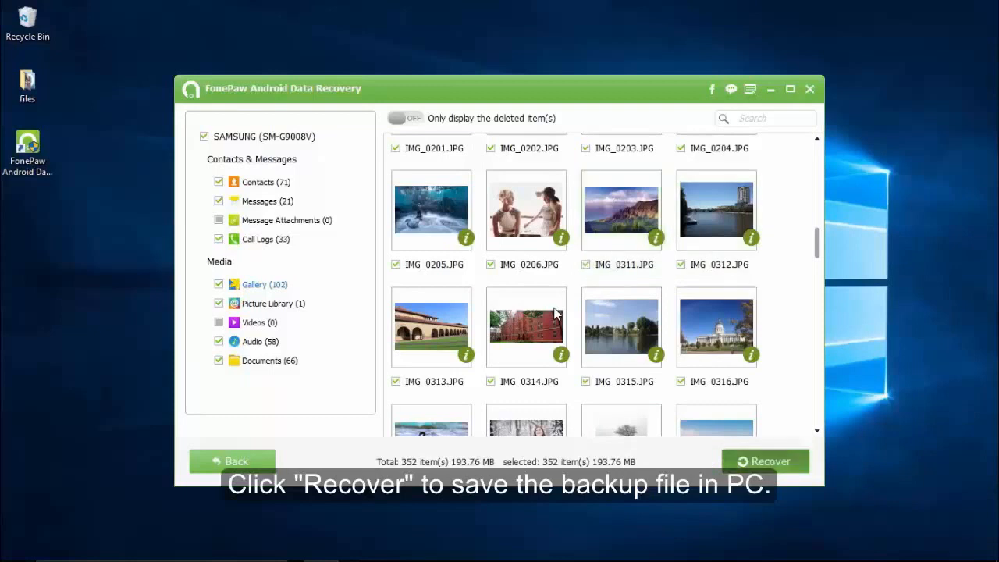
{"action": "left_click", "coordinate": [808, 87]}
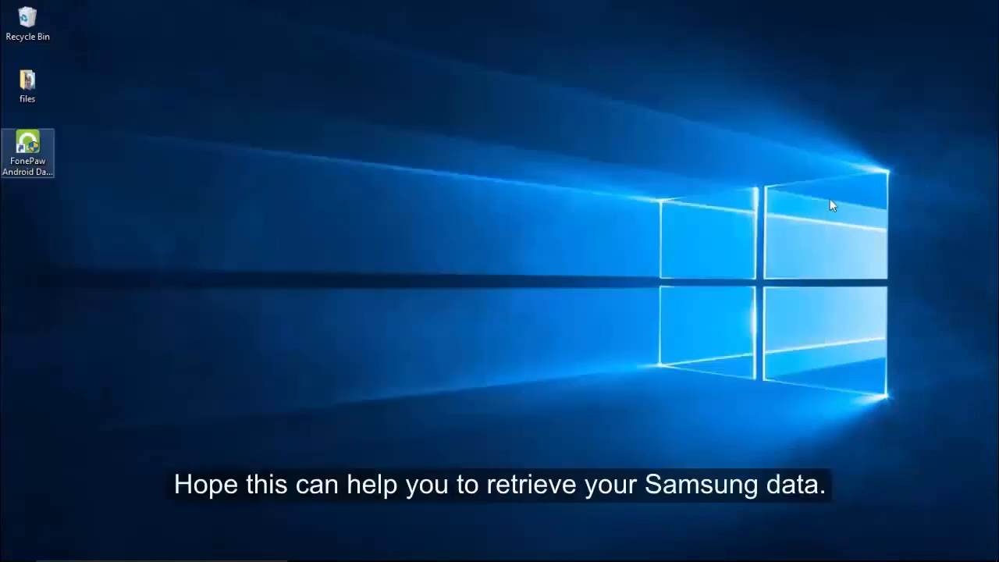